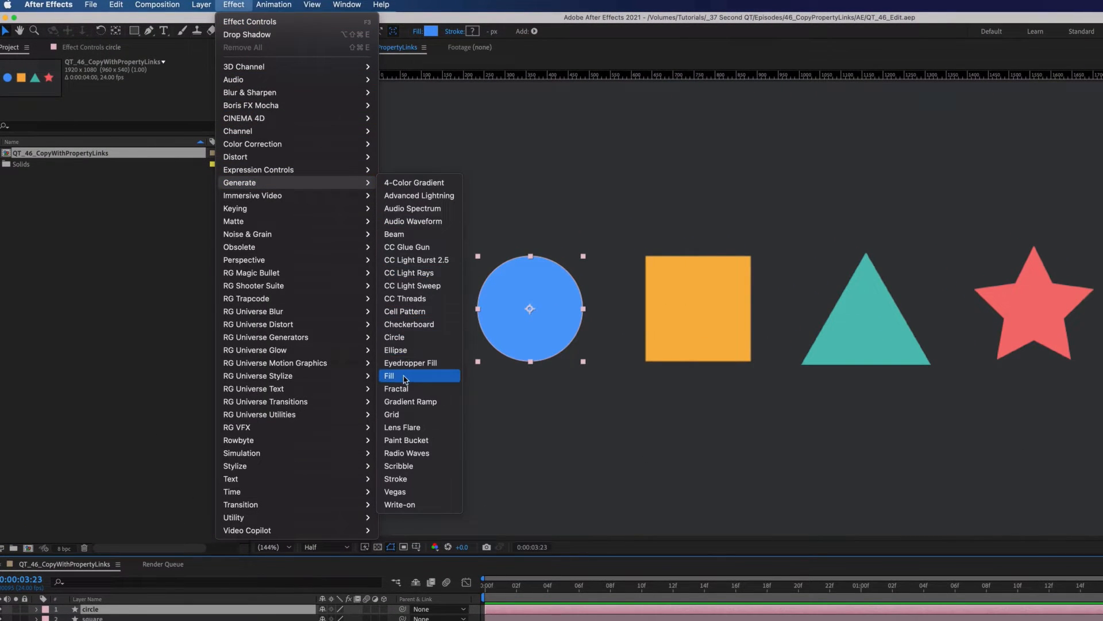
Apply a red Fill effect and a Drop Shadow effect to the circle layer.
click(390, 374)
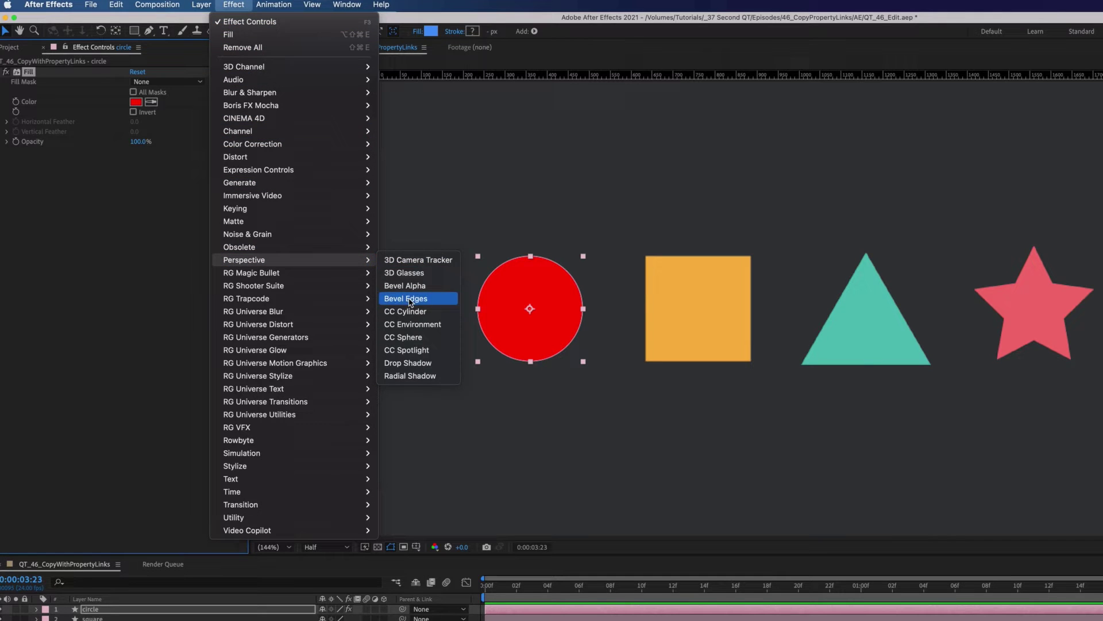
click(408, 362)
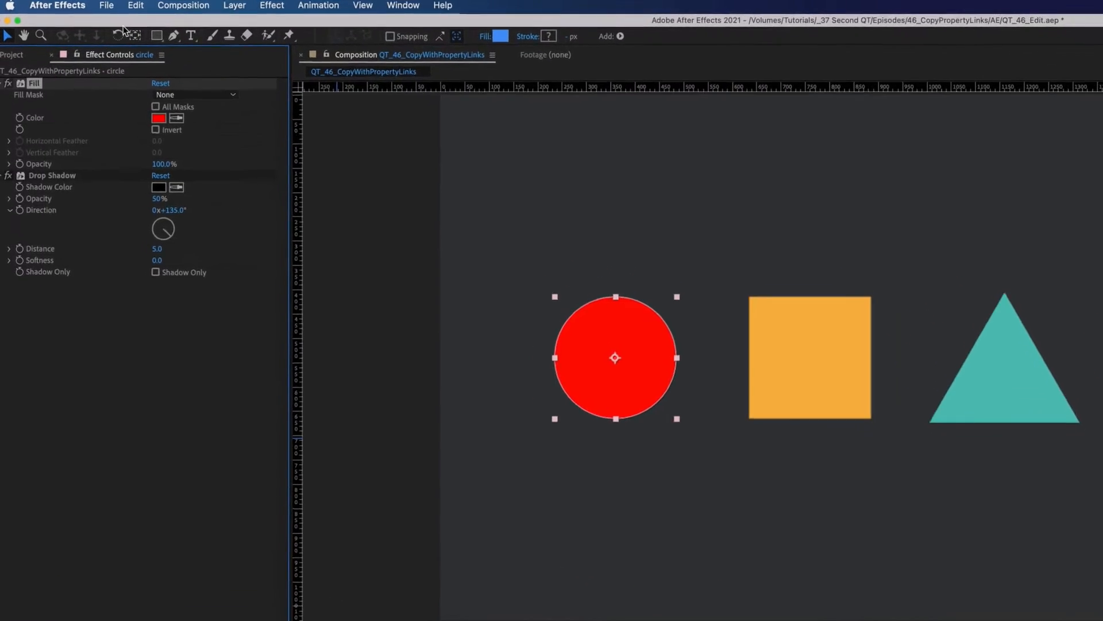
click(170, 7)
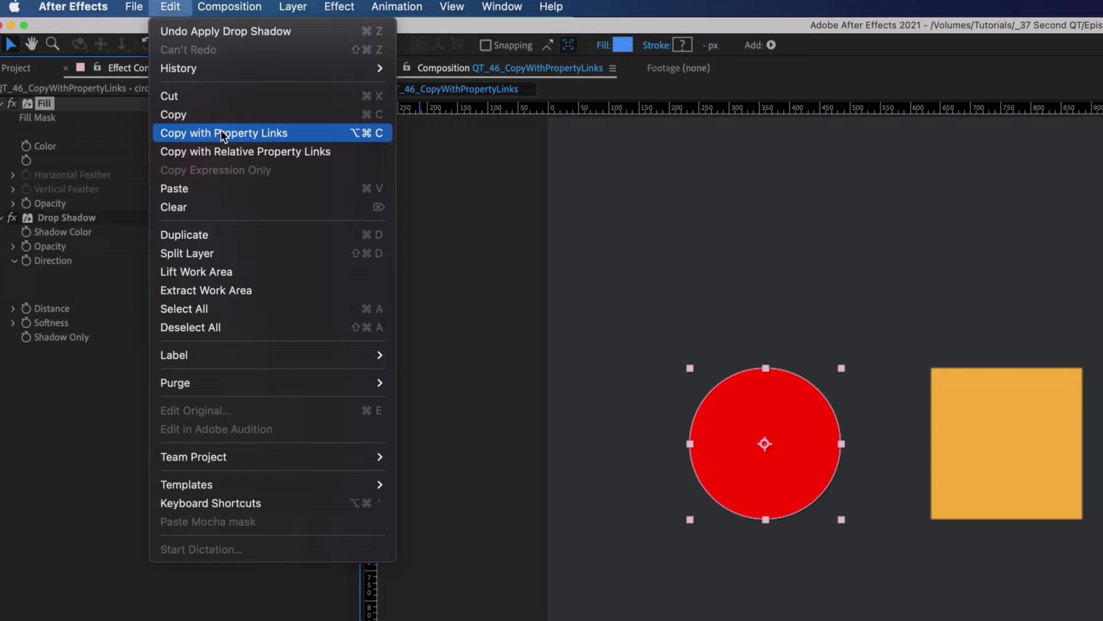
mouse_move(224, 139)
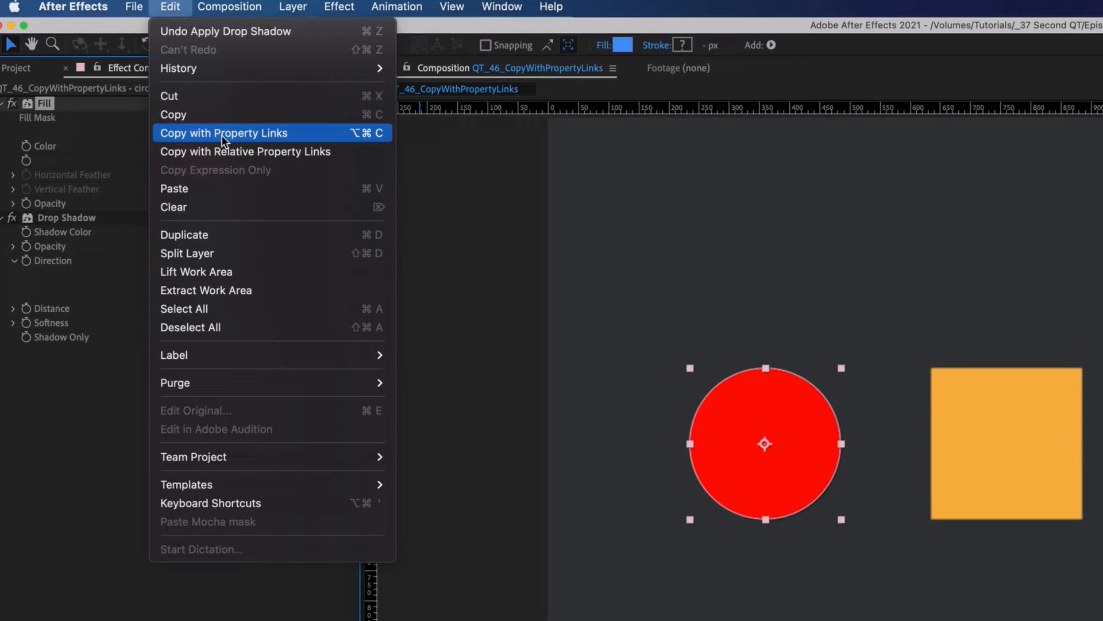
mouse_move(246, 152)
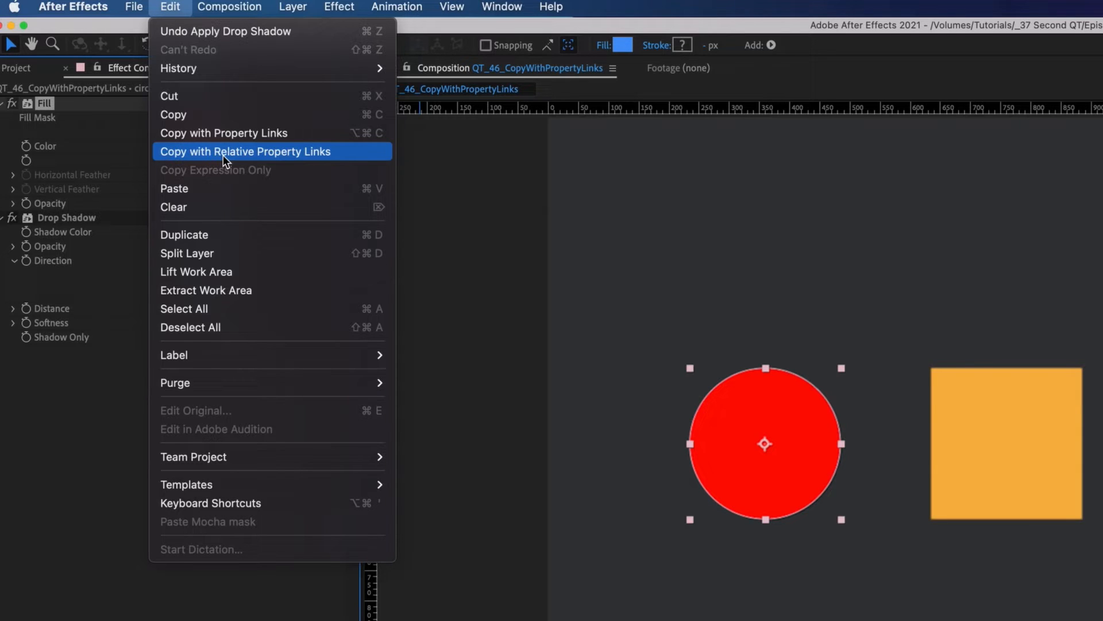
mouse_move(224, 133)
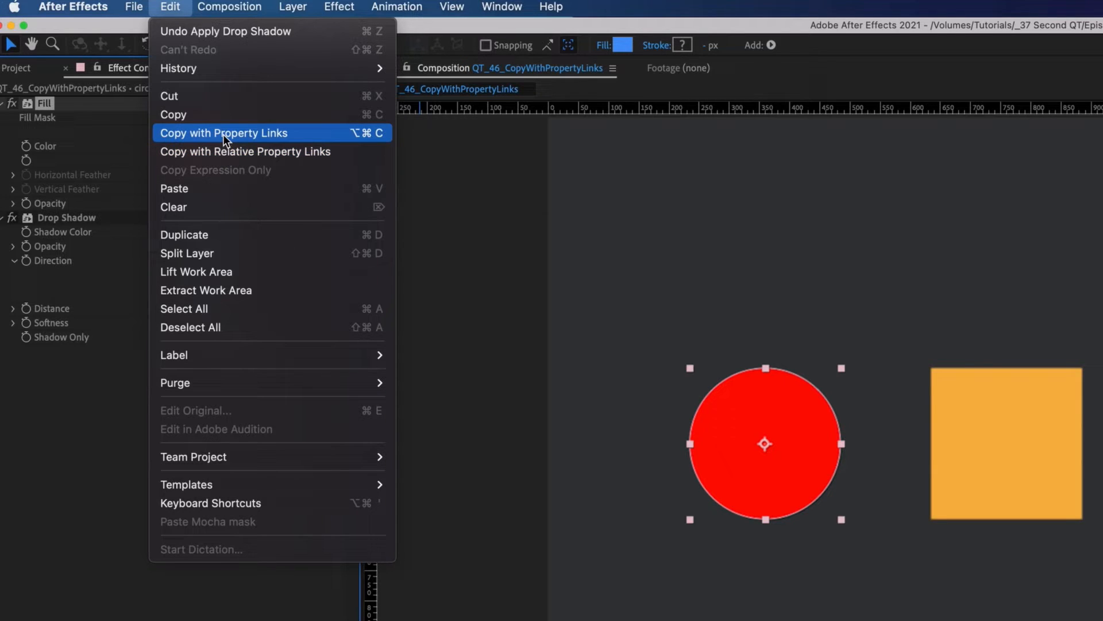
click(224, 132)
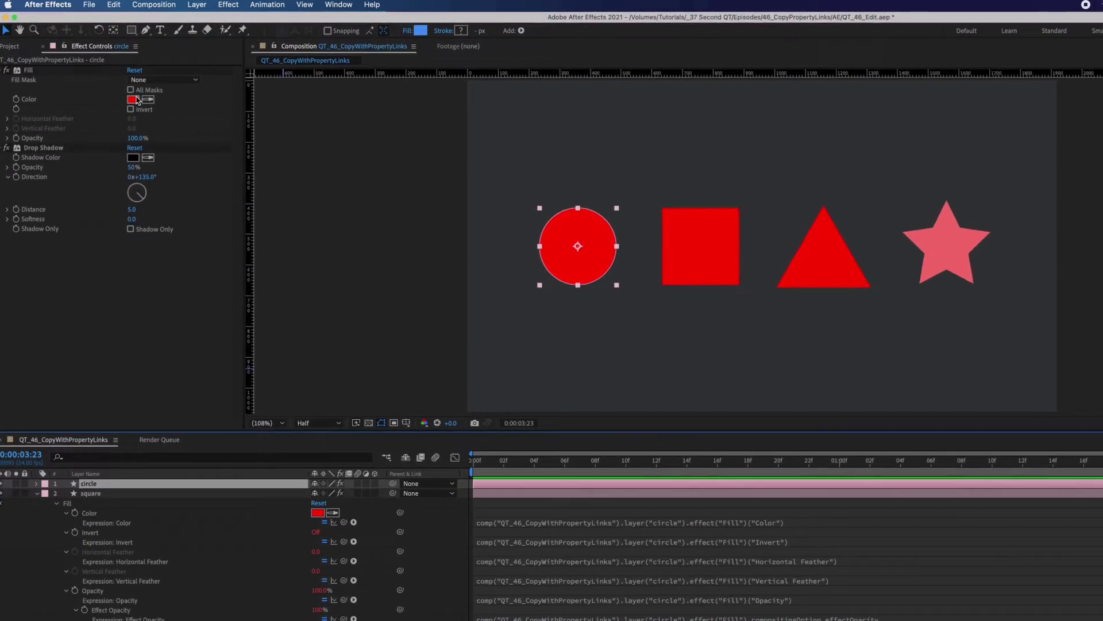
Recolour the circle's Fill to teal so the linked square and triangle follow, selecting triangle and star.
click(134, 99)
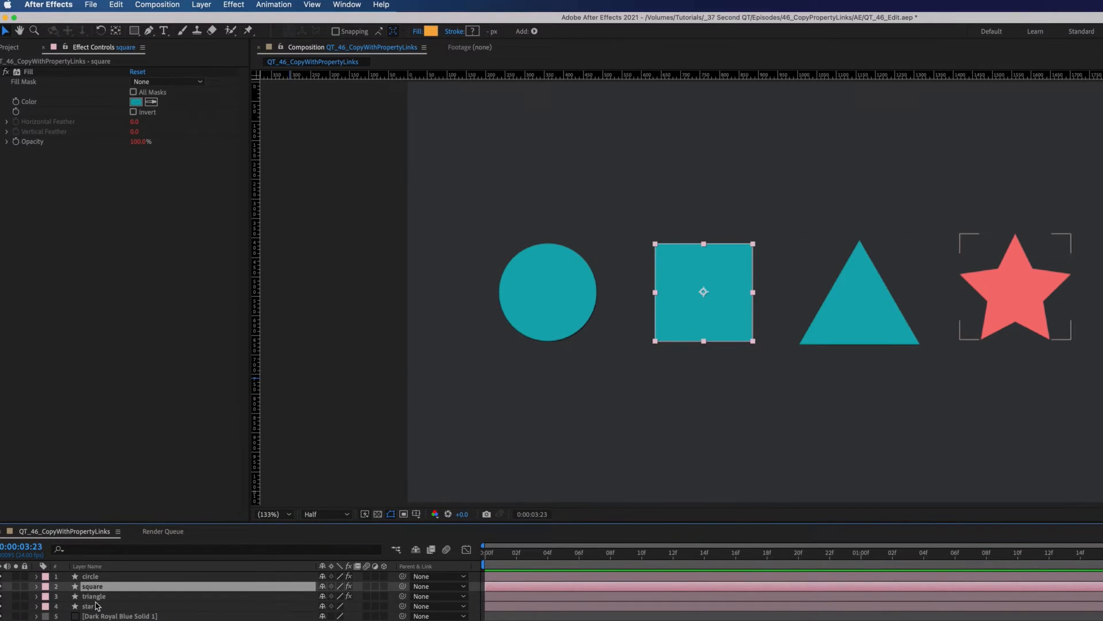
click(92, 596)
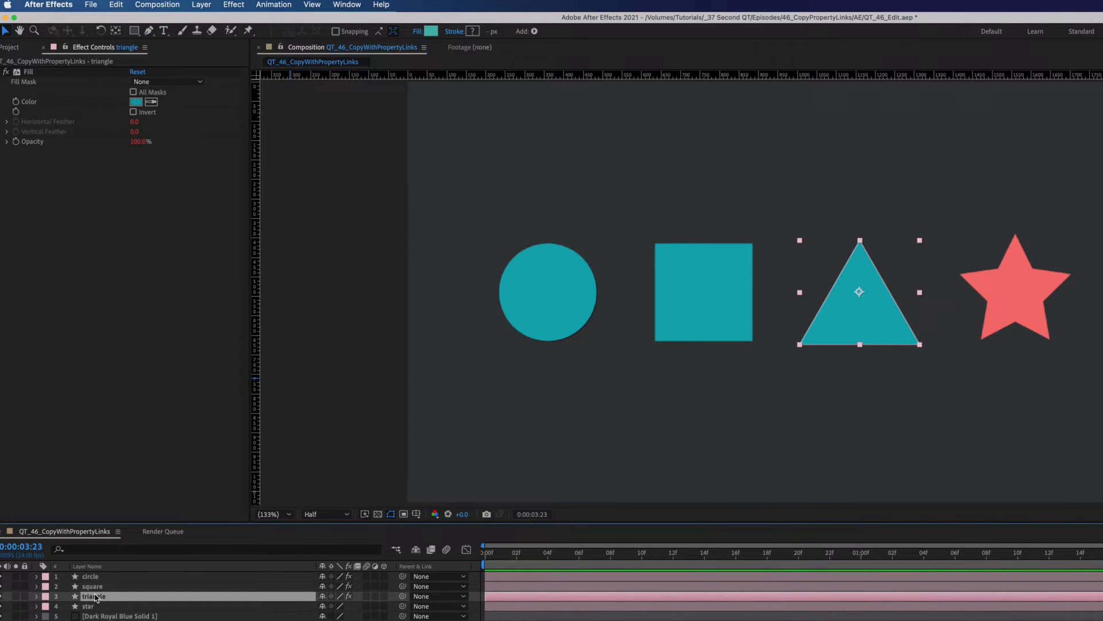
click(89, 575)
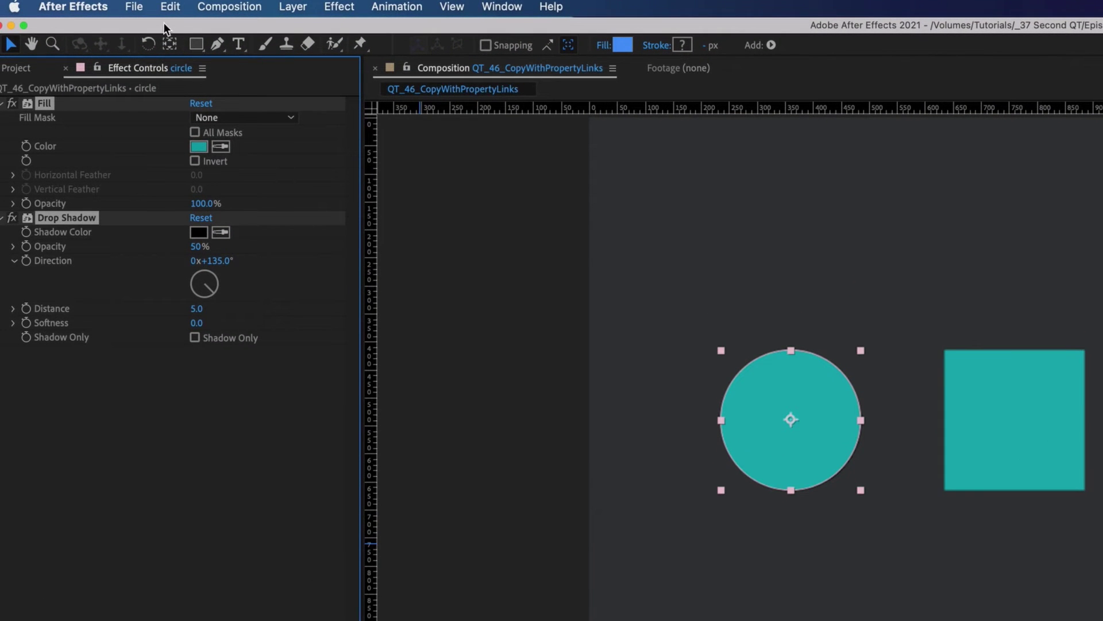
Copy the circle's Drop Shadow with property links onto the other shapes, then turn the circle's fill green.
click(171, 7)
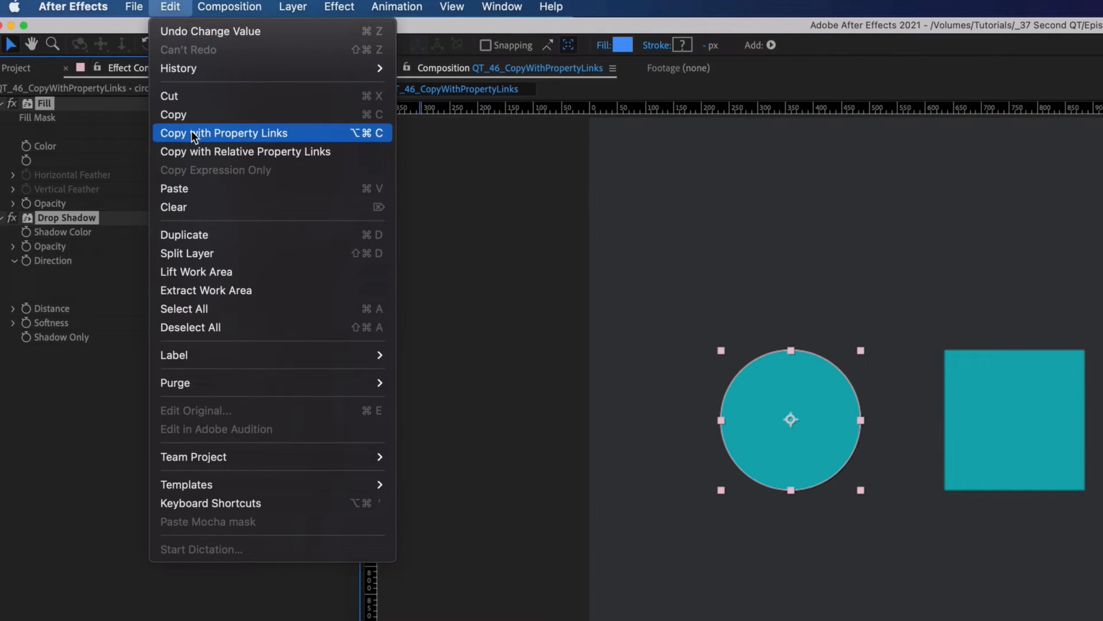
click(224, 134)
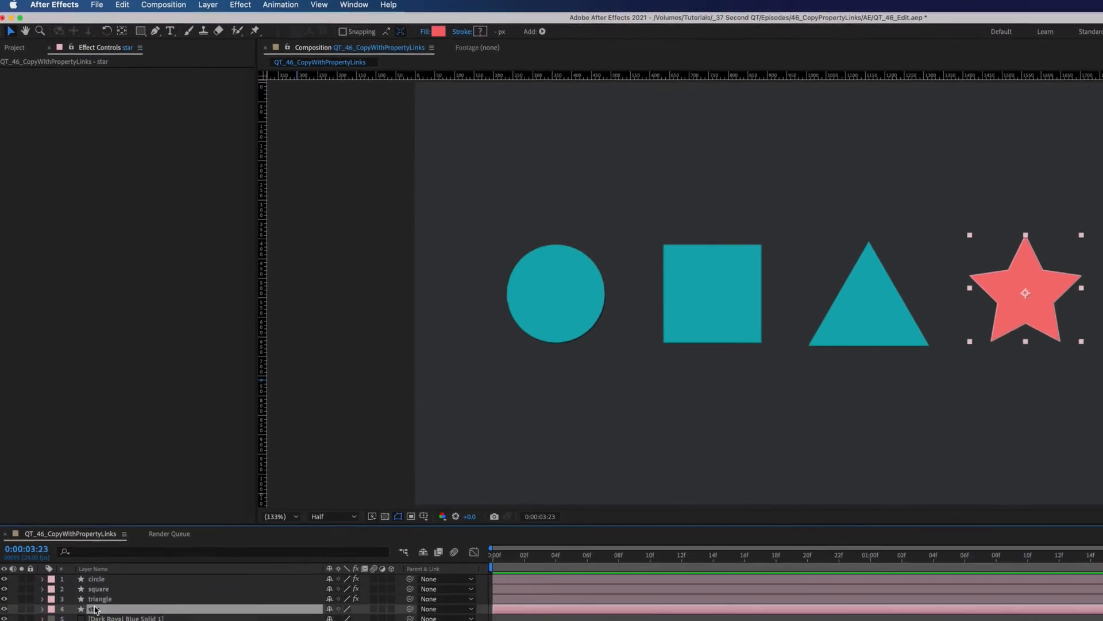
key(cmd+v)
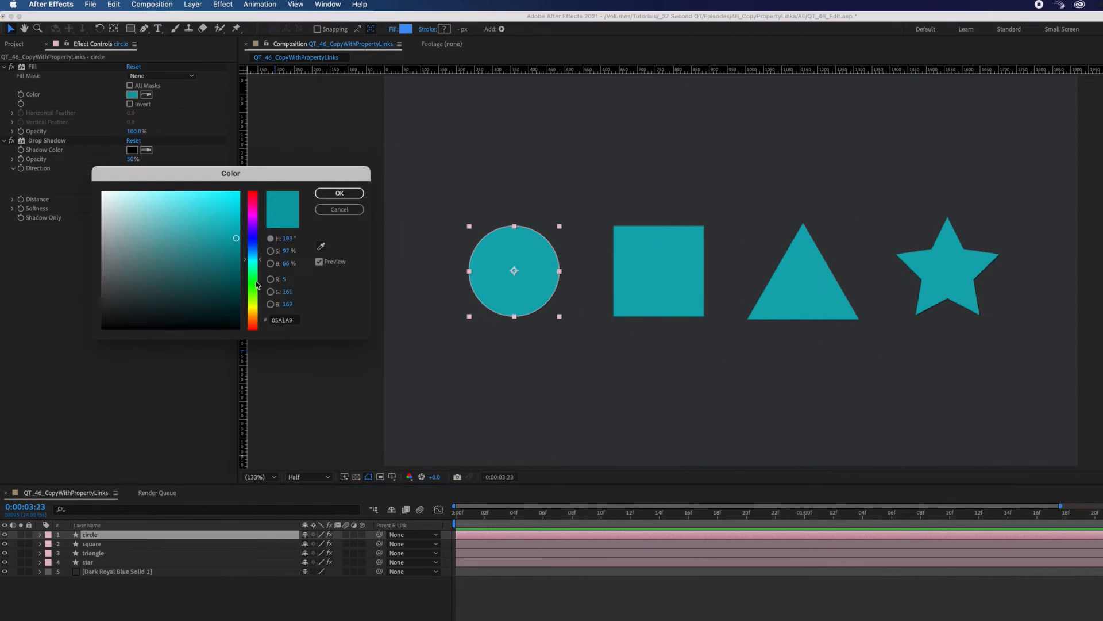
click(338, 193)
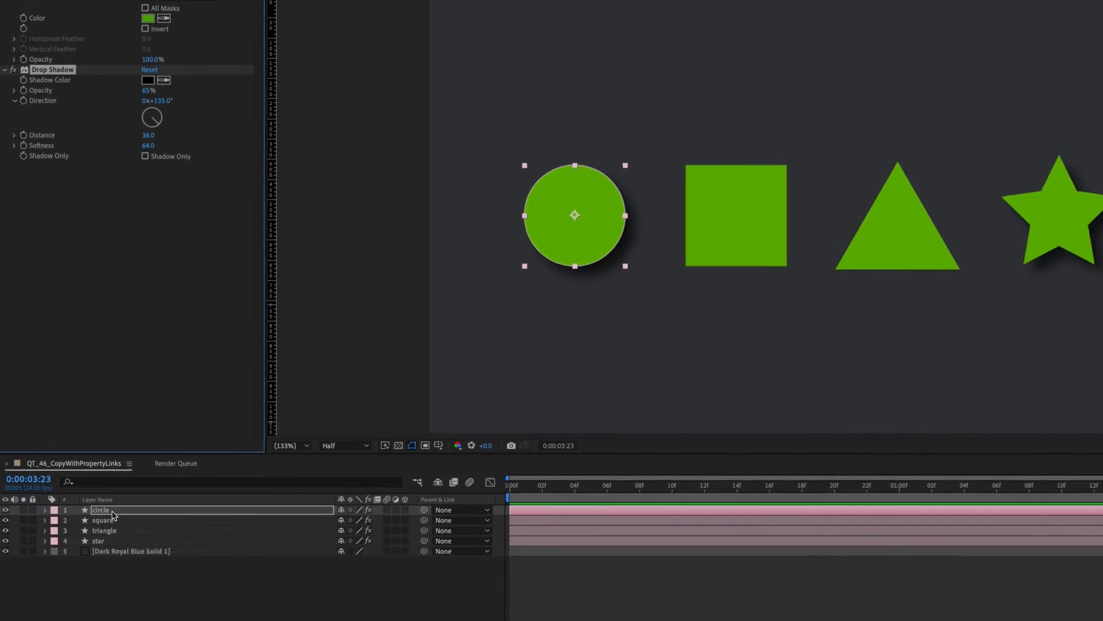
Reveal Scale on all layers and copy the circle's Scale with property links so all shrink to 86%.
key(s)
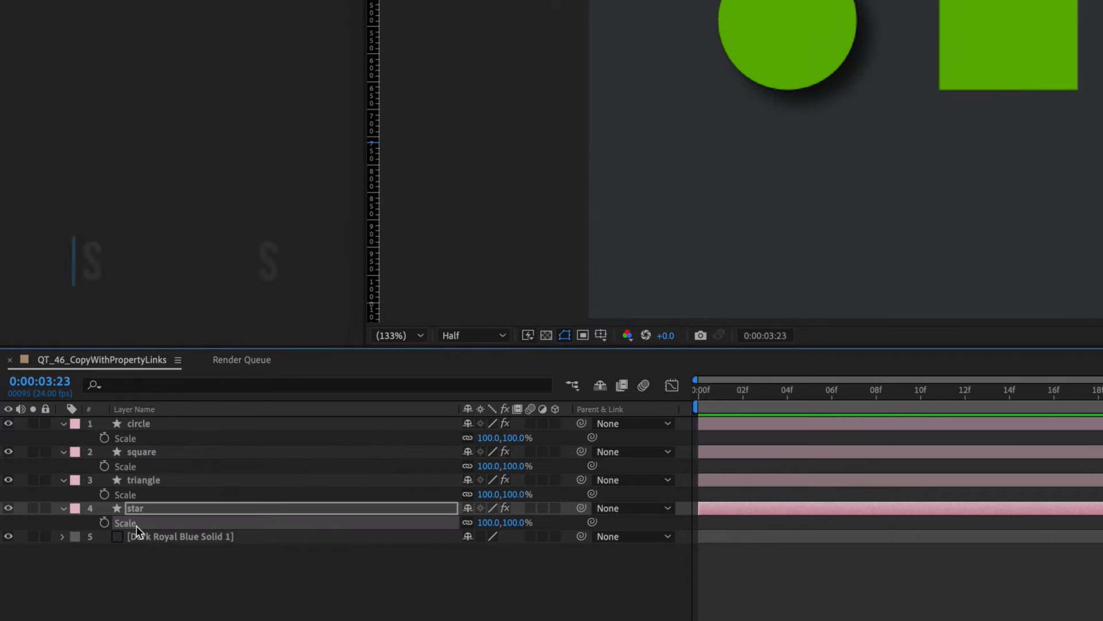
click(170, 8)
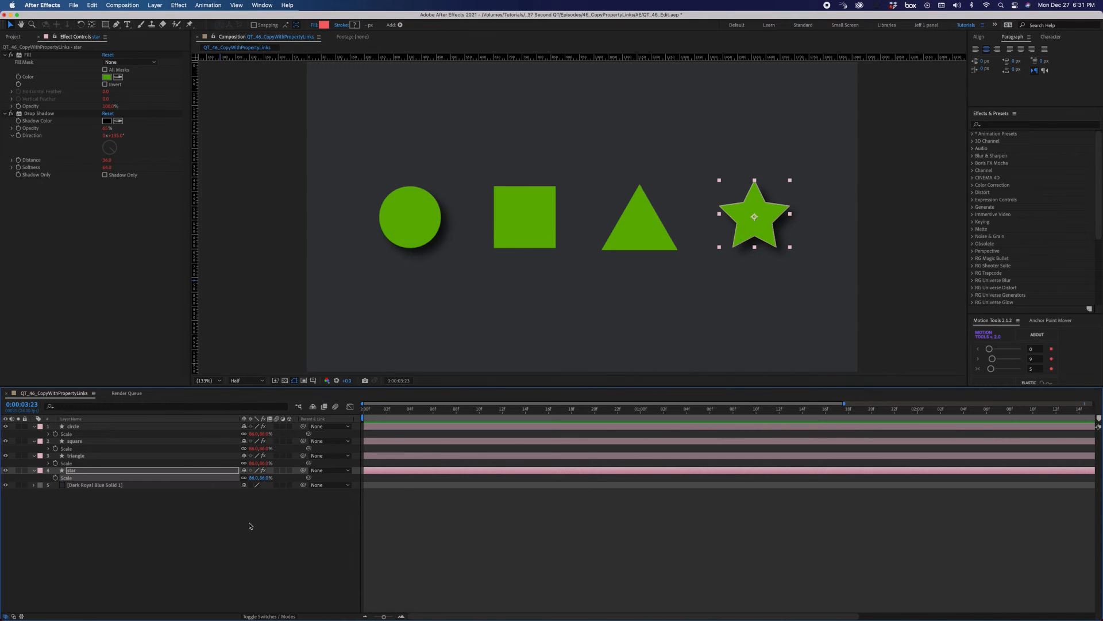
click(117, 5)
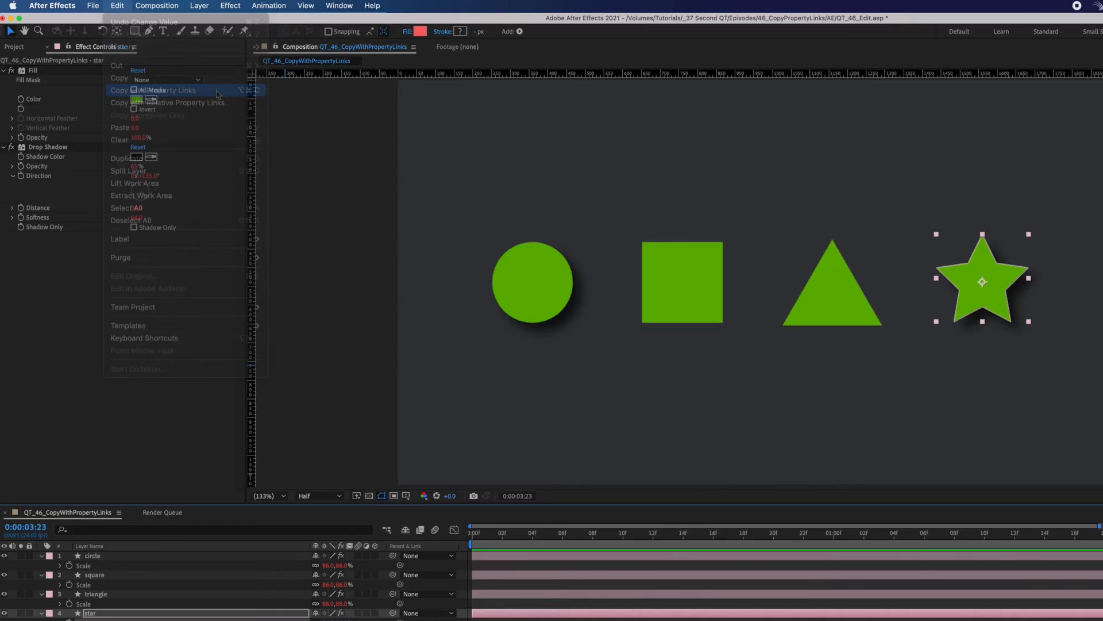